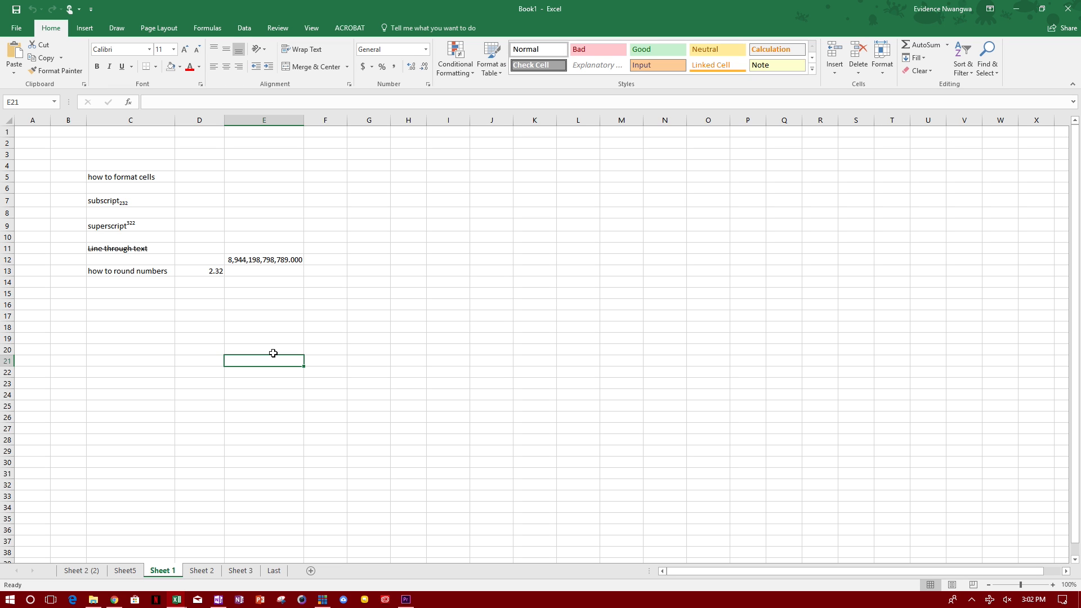
pyautogui.moveTo(270, 338)
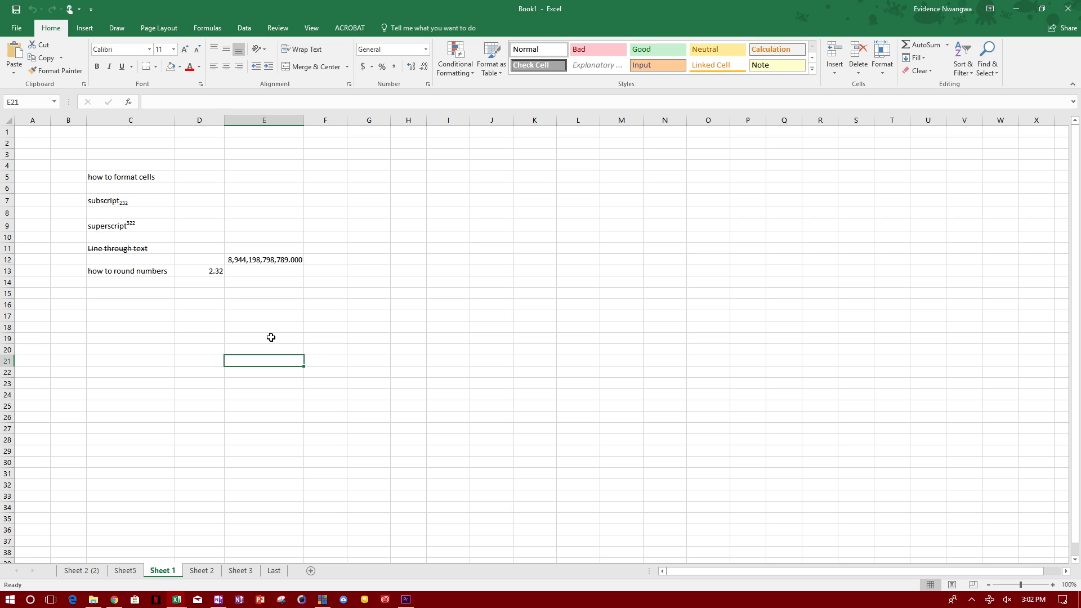
pyautogui.moveTo(350, 347)
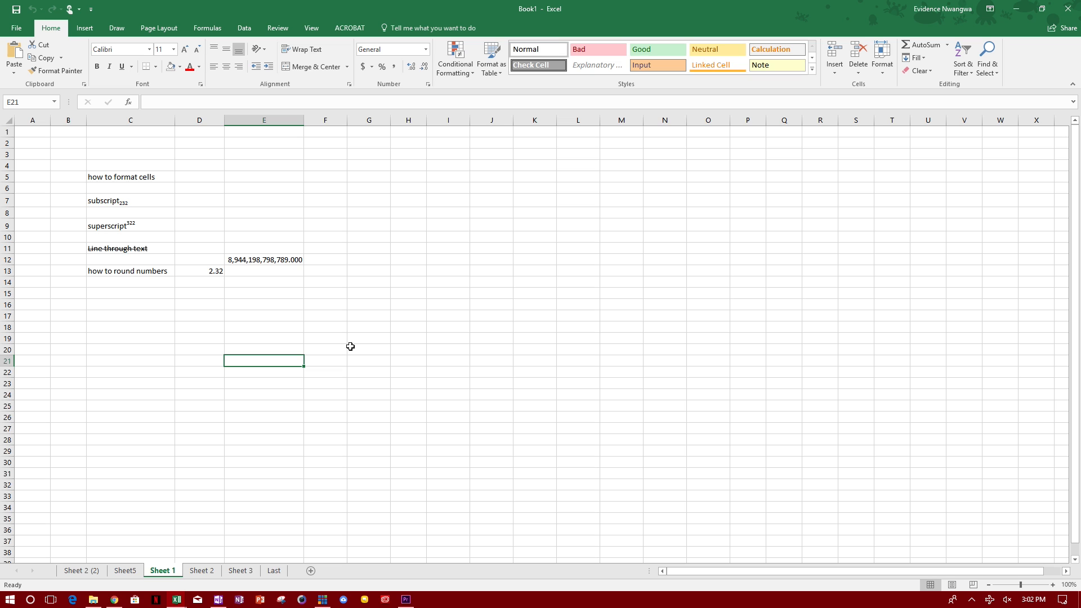
# Step: Try Active Sheets and Entire Workbook, then set printing to Print Selection and leave the print view
pyautogui.click(17, 27)
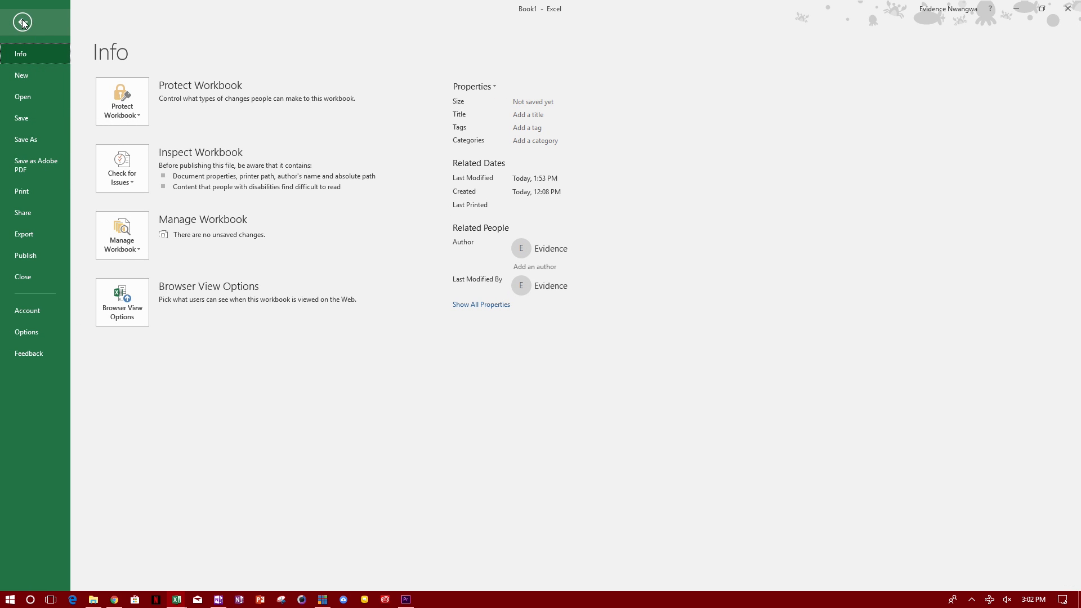
pyautogui.click(22, 21)
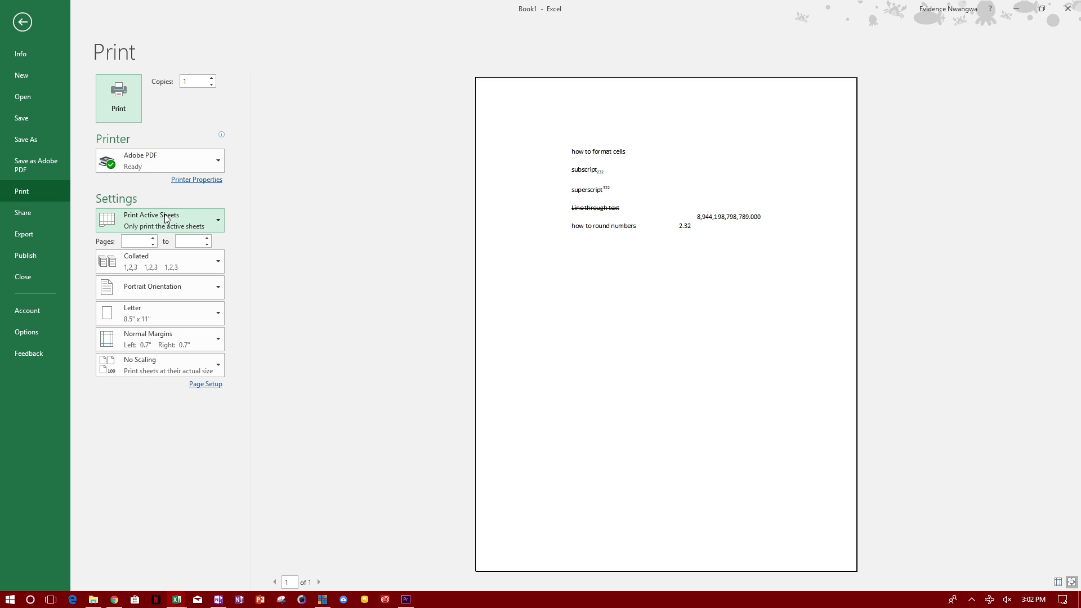
pyautogui.click(158, 220)
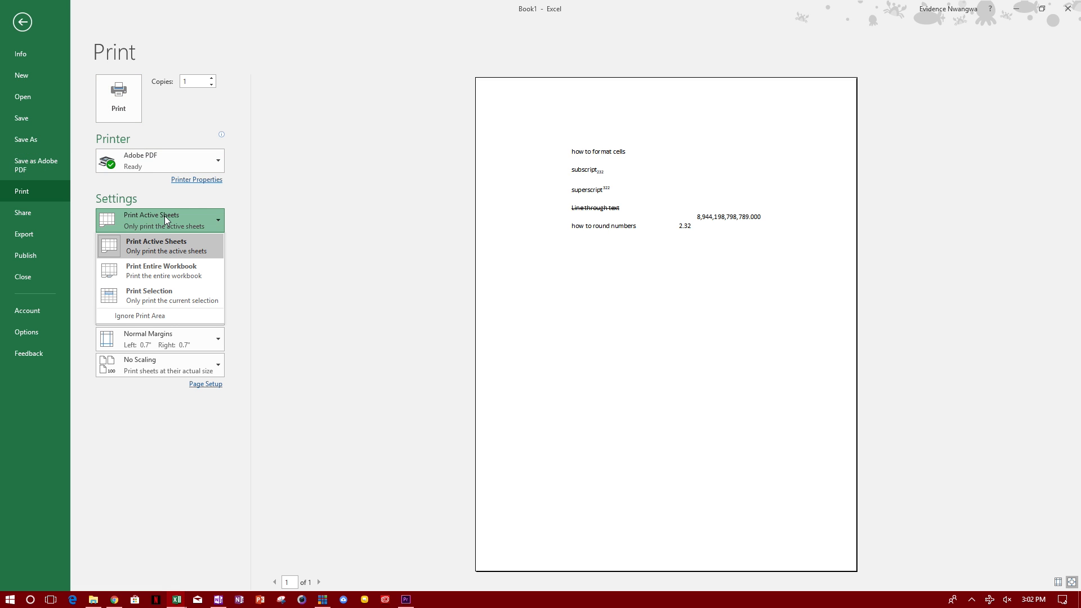
pyautogui.moveTo(190, 224)
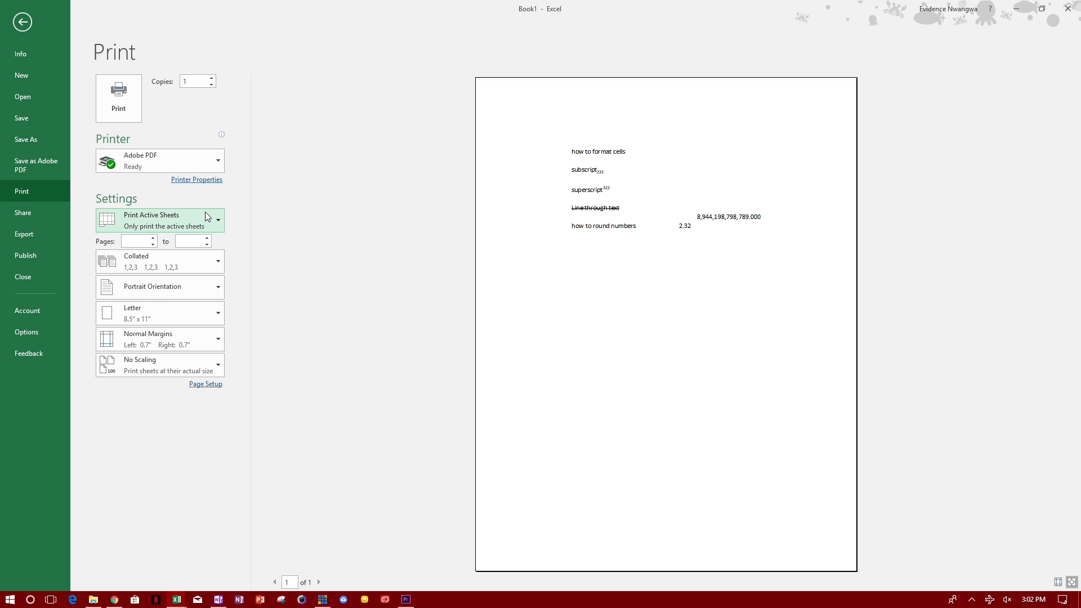
pyautogui.click(159, 221)
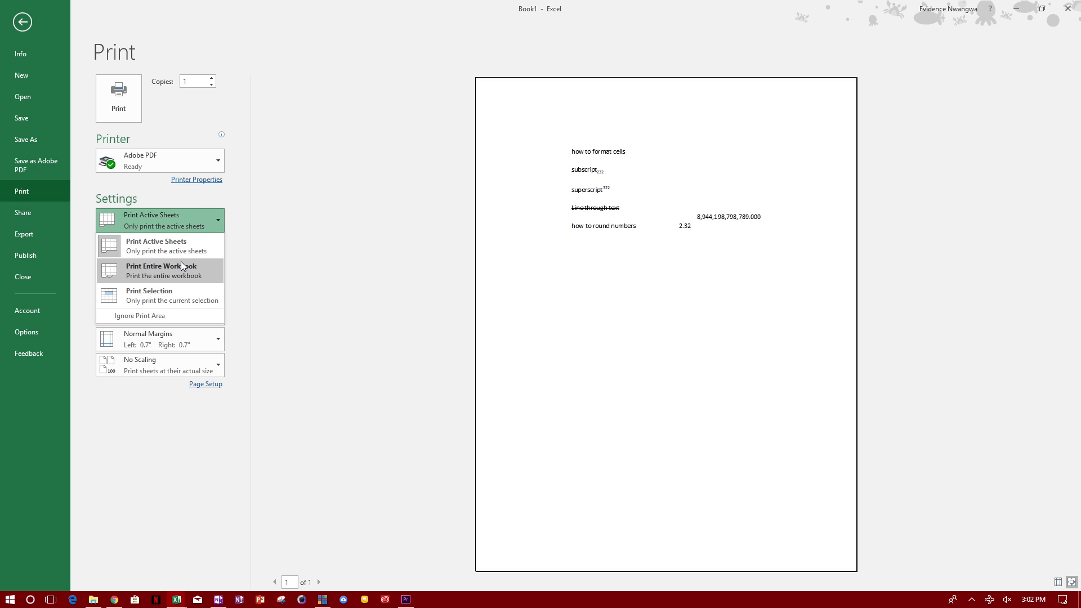
pyautogui.click(162, 271)
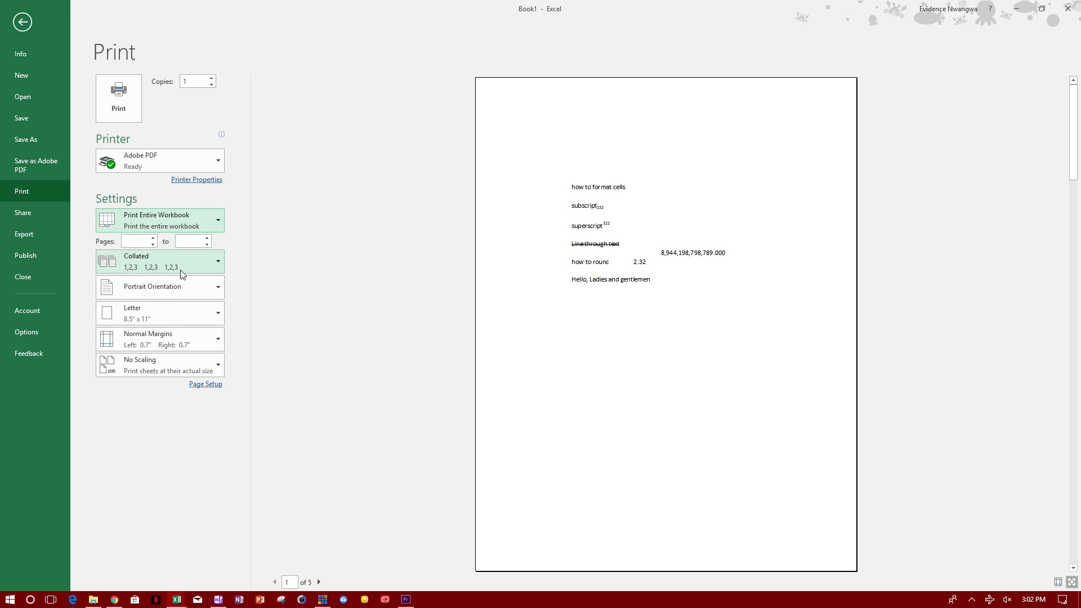
pyautogui.moveTo(202, 274)
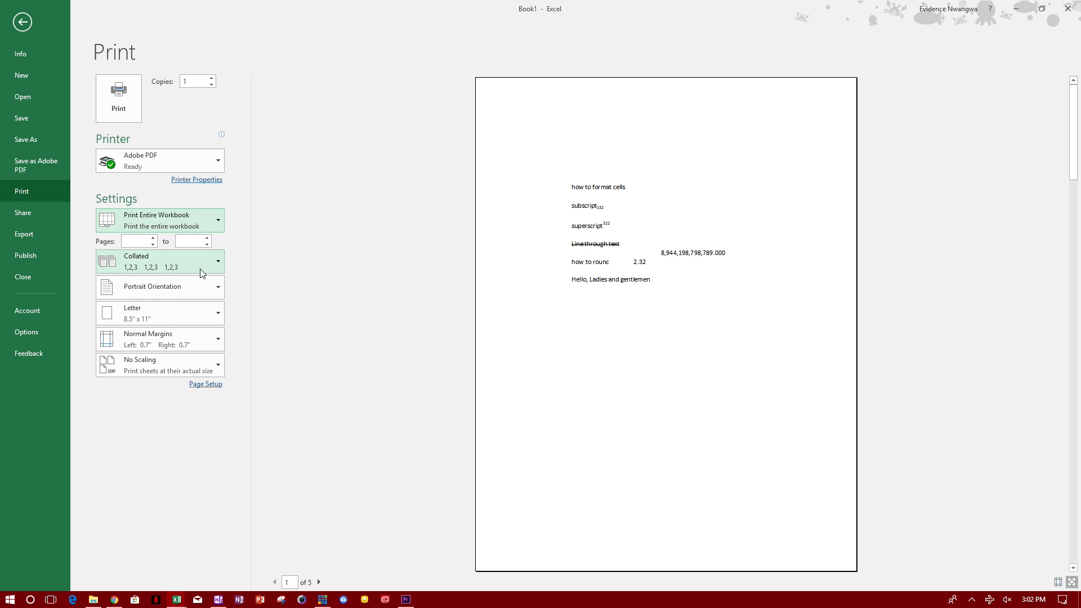
pyautogui.click(159, 220)
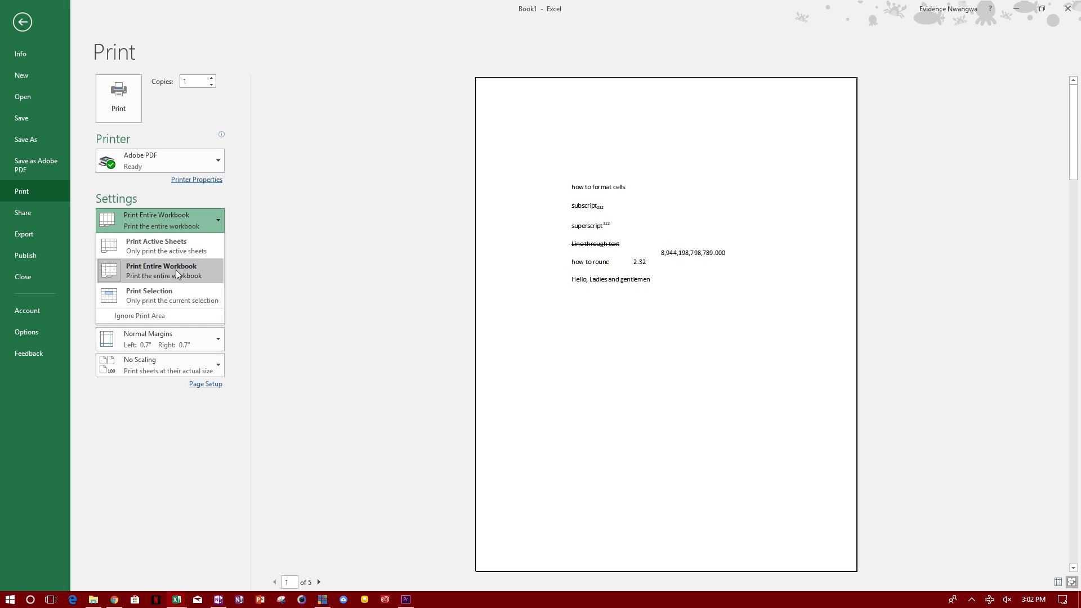
pyautogui.click(149, 295)
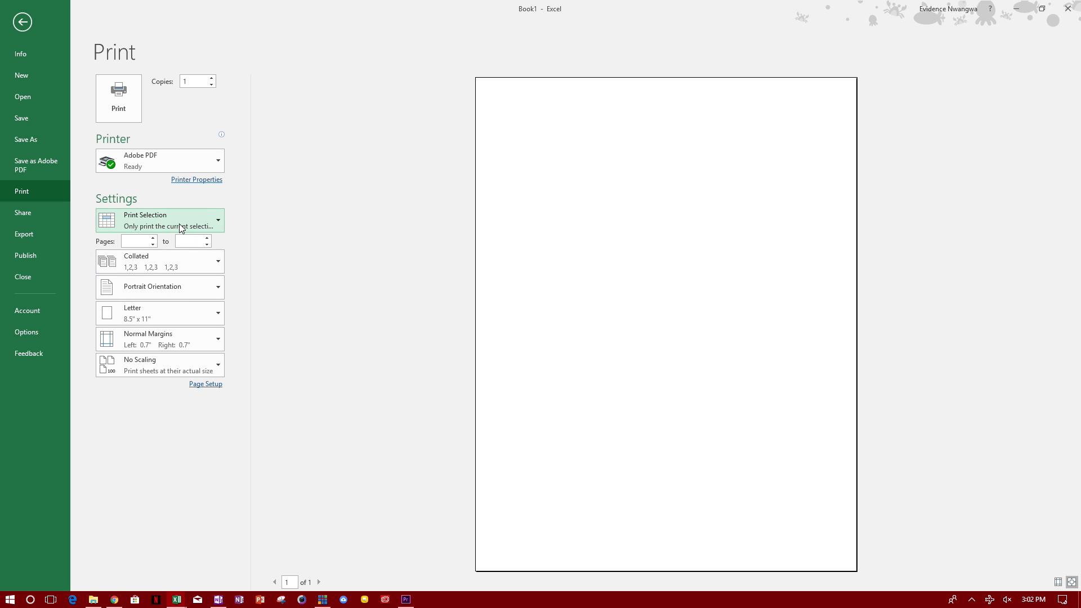
pyautogui.click(22, 21)
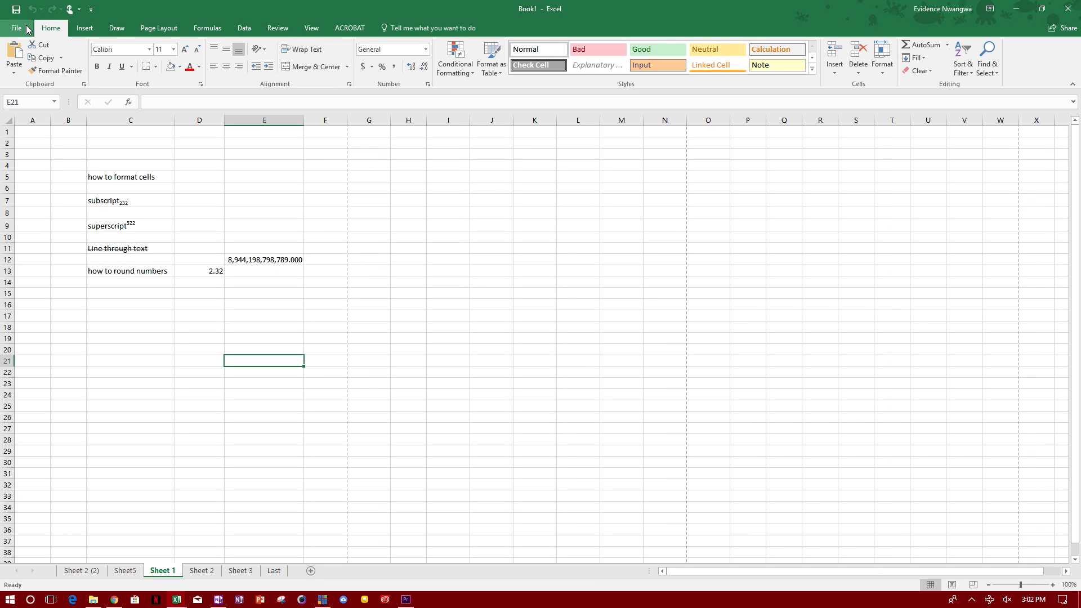
# Step: Select cells C5:E14 and open the print preview with its what-to-print choices
pyautogui.moveTo(130, 176); pyautogui.dragTo(131, 249)
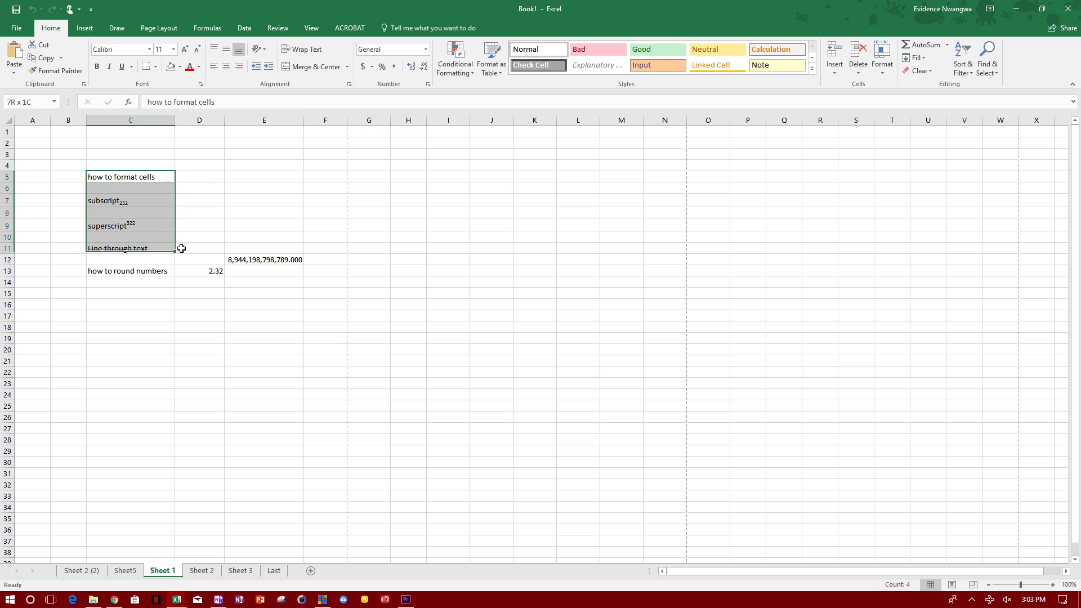
pyautogui.moveTo(181, 248); pyautogui.dragTo(241, 283)
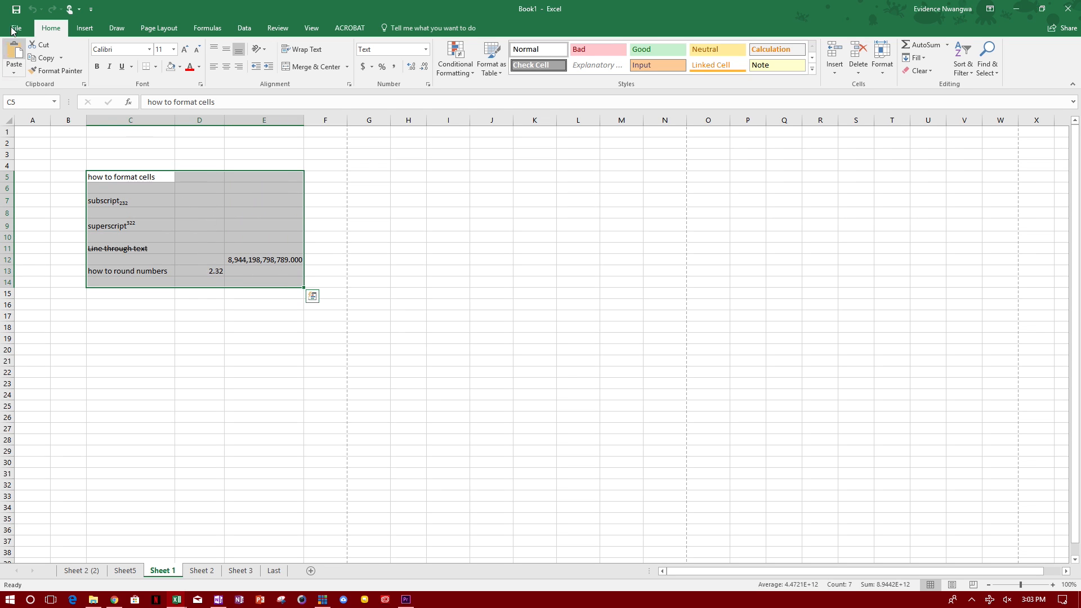
pyautogui.click(15, 27)
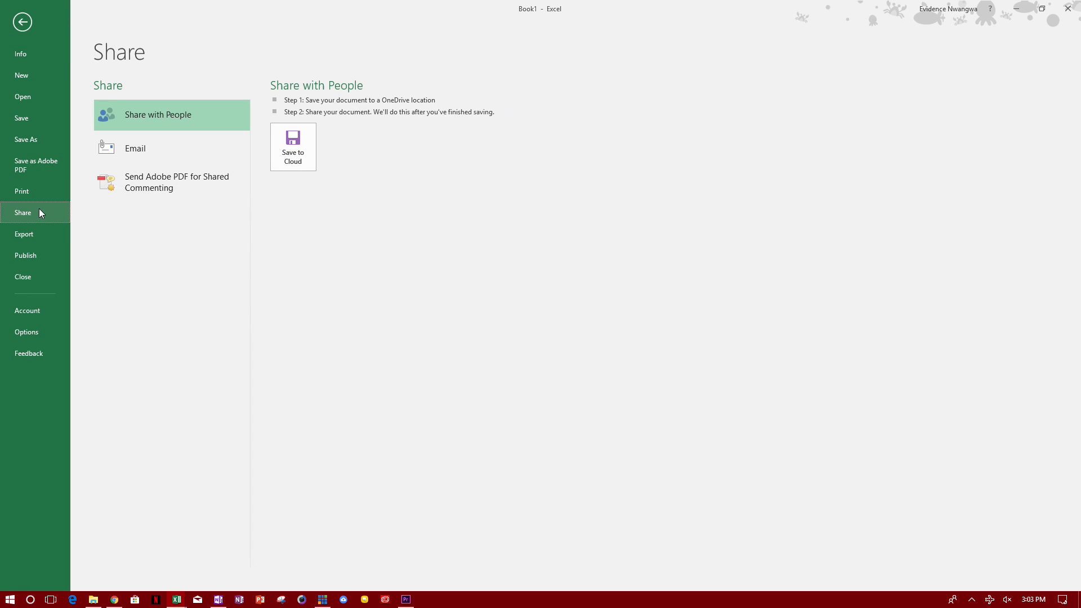
pyautogui.click(21, 192)
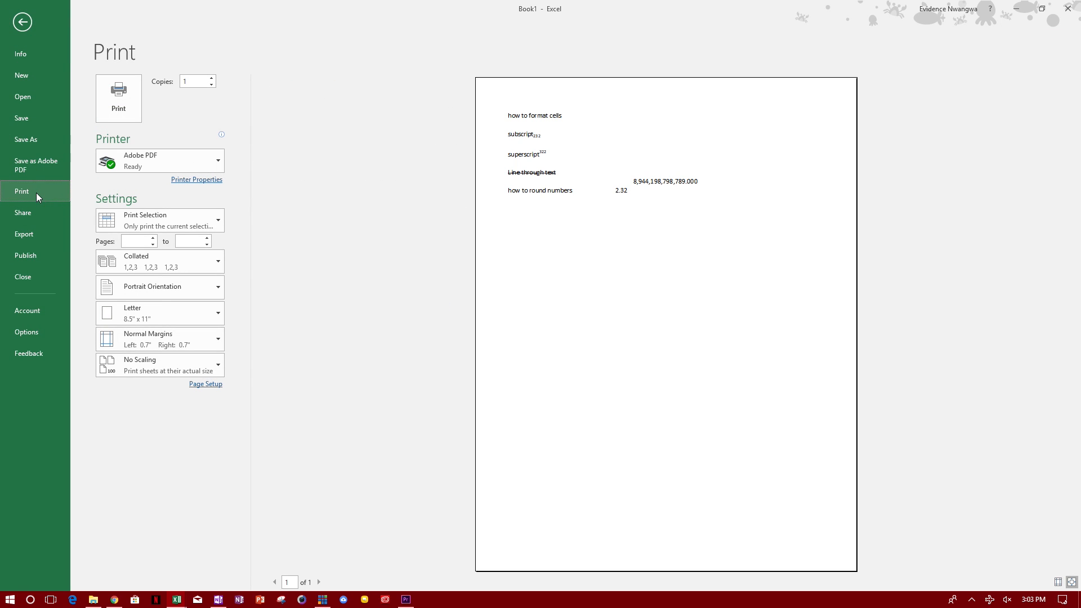
pyautogui.click(159, 220)
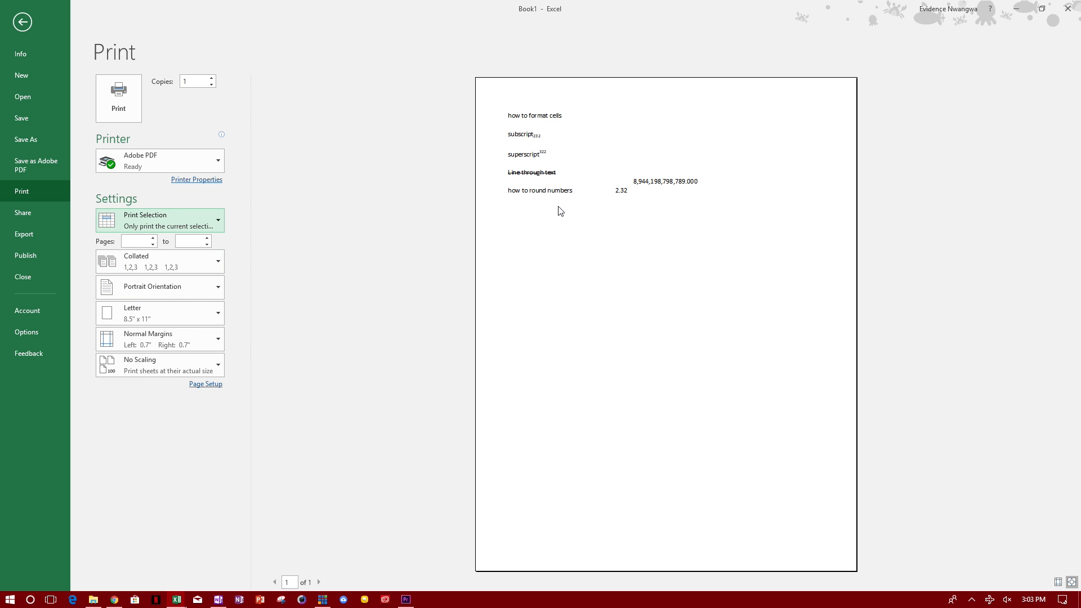
pyautogui.moveTo(186, 216)
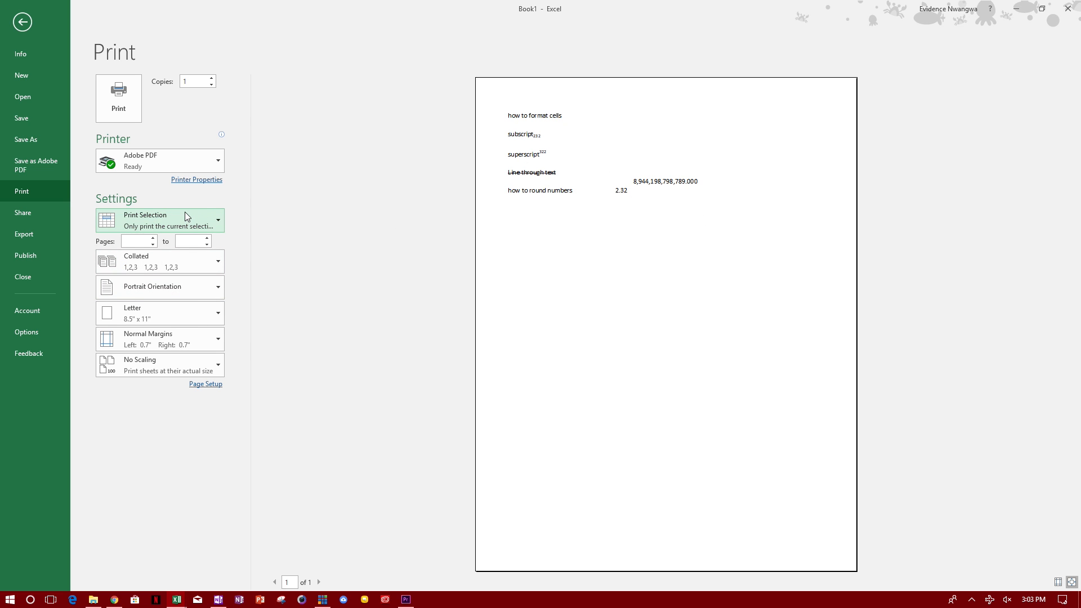
# Step: Keep Print Selection and set scaling to Fit Sheet on One Page
pyautogui.click(160, 220)
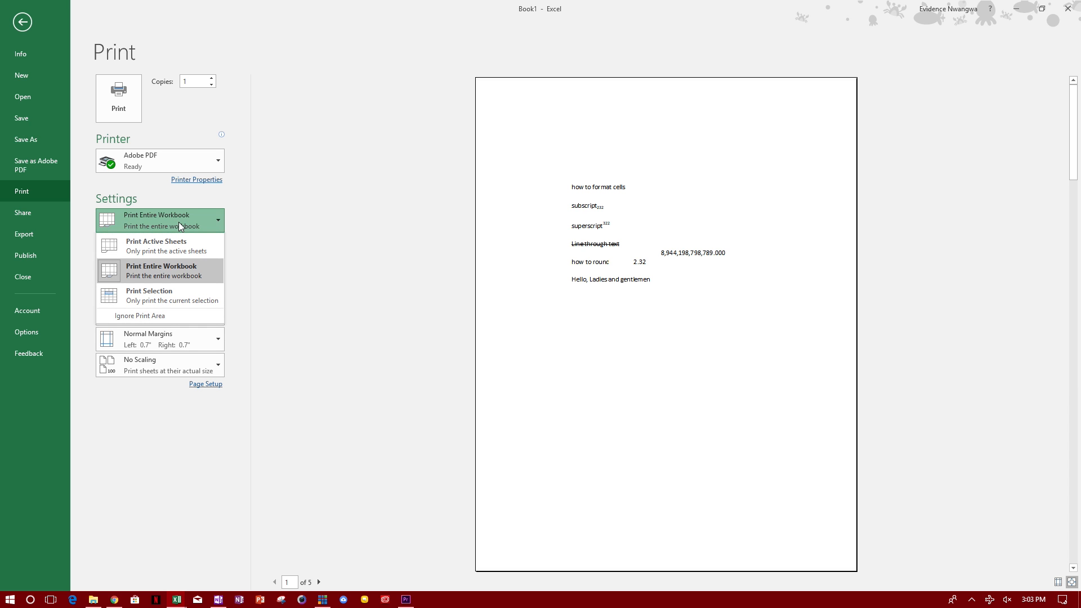
pyautogui.click(149, 297)
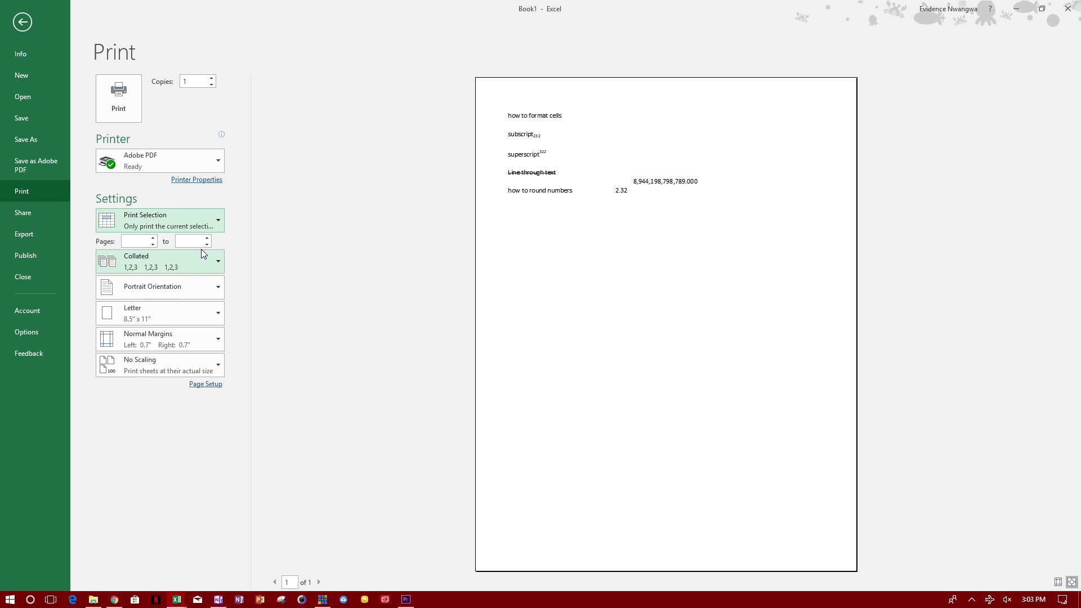
pyautogui.click(159, 364)
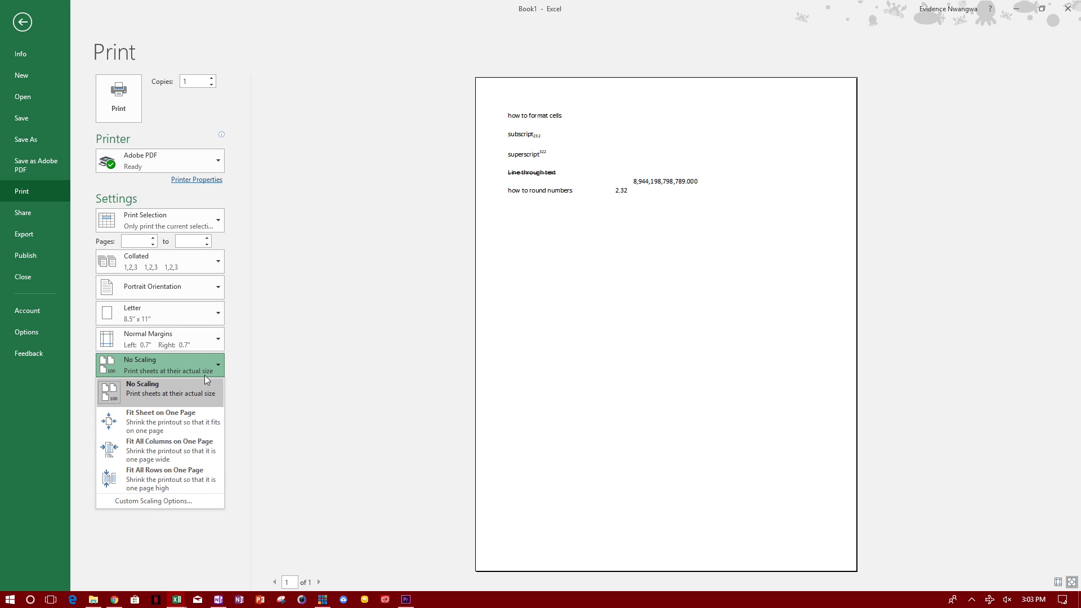
pyautogui.moveTo(184, 421)
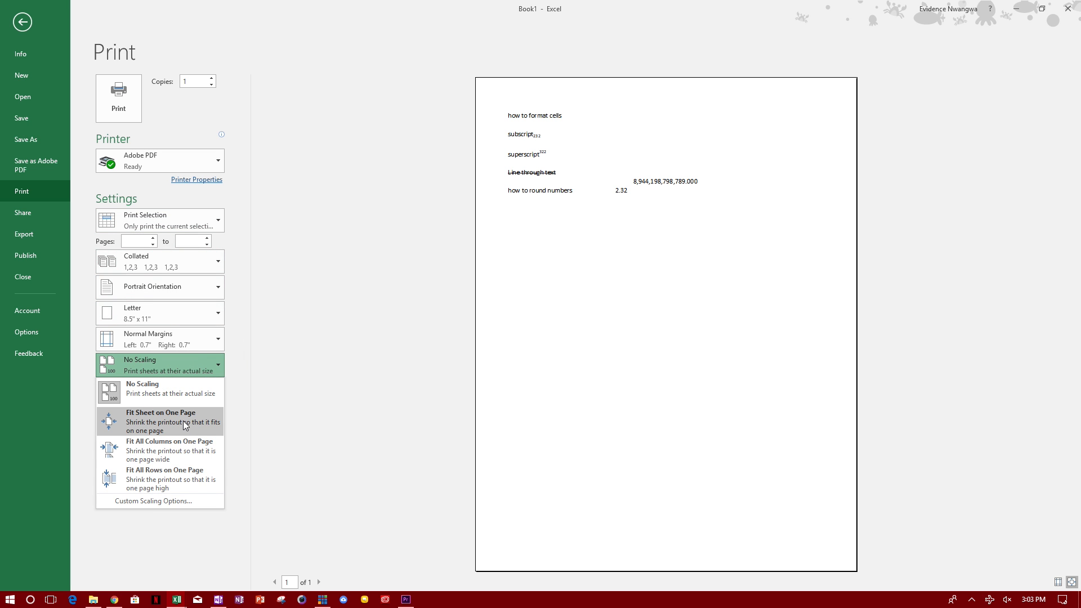
pyautogui.click(160, 421)
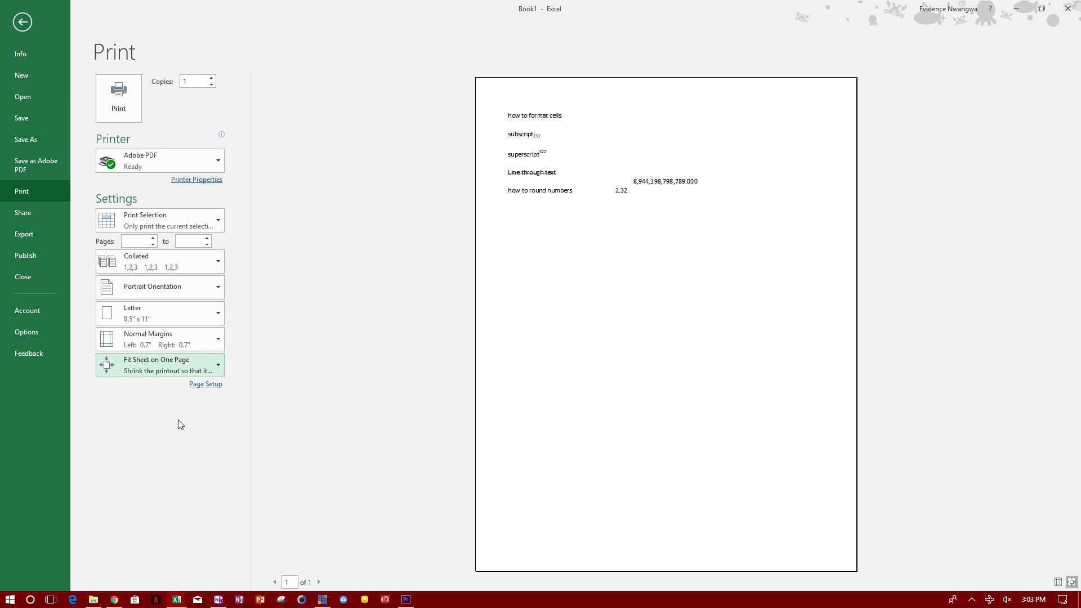
pyautogui.moveTo(178, 424)
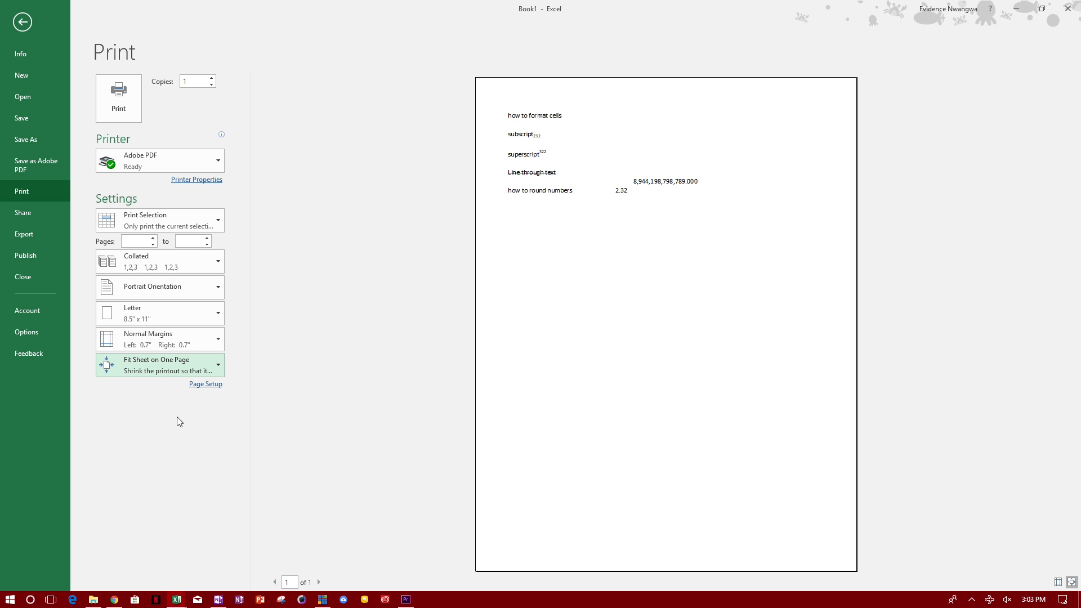
pyautogui.click(160, 365)
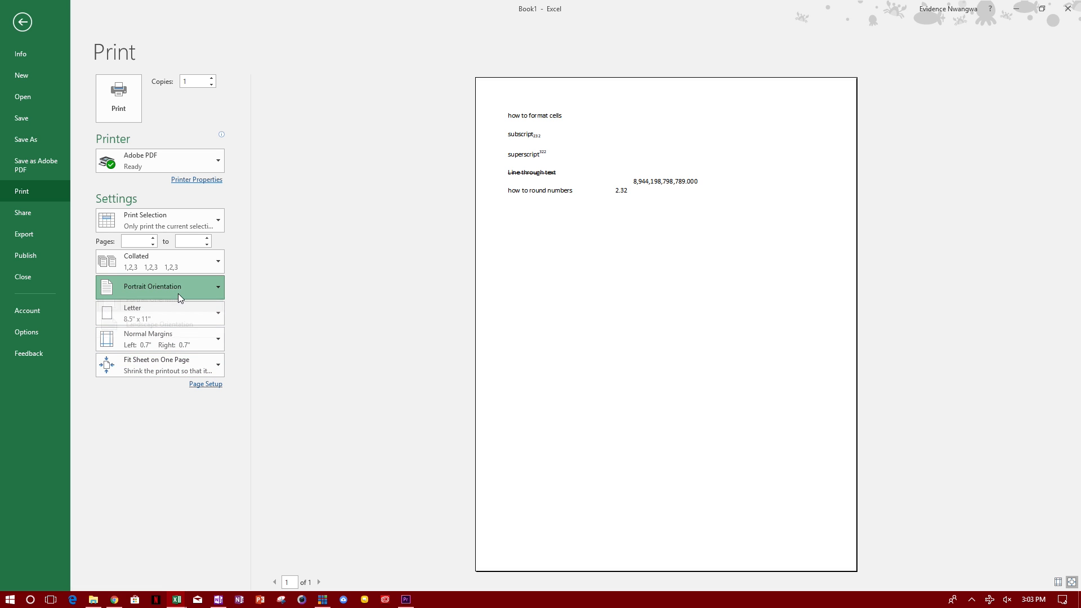
# Step: Try landscape orientation, then return the page to portrait
pyautogui.click(159, 286)
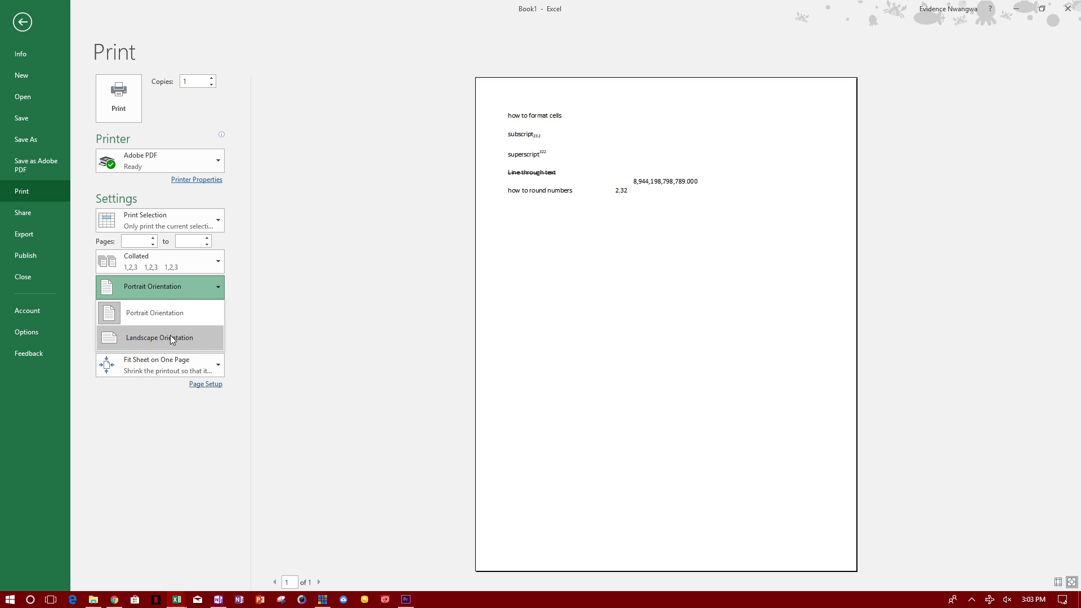
pyautogui.click(160, 338)
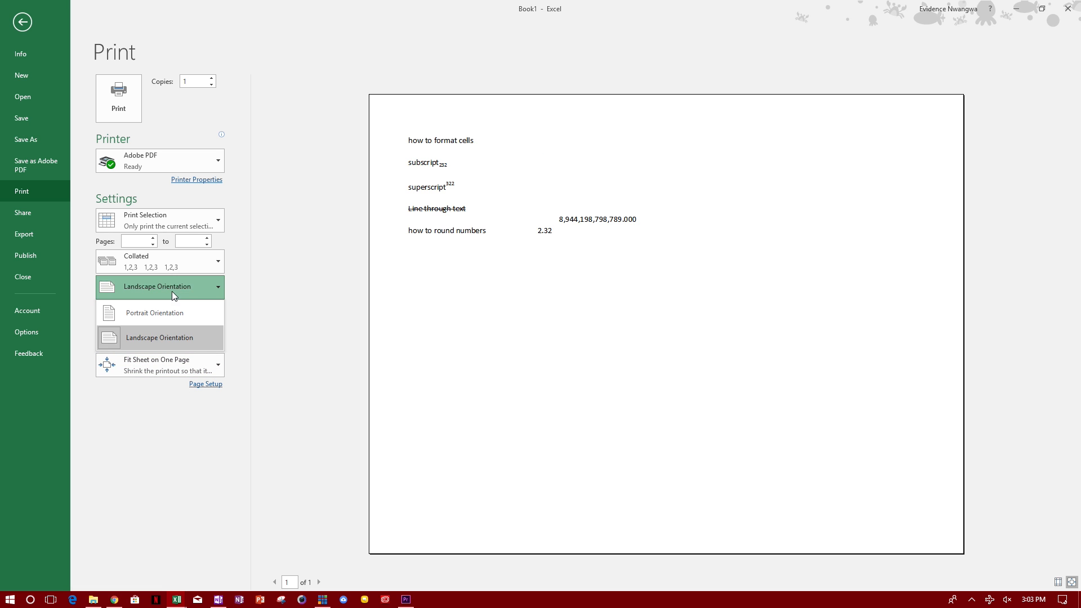
pyautogui.click(155, 313)
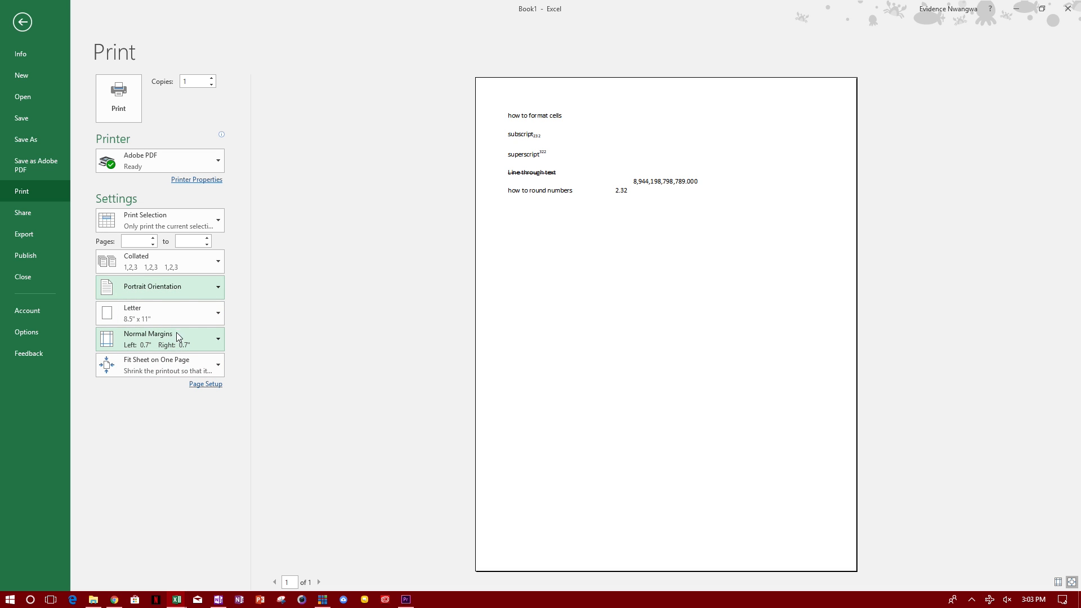
pyautogui.moveTo(499, 181)
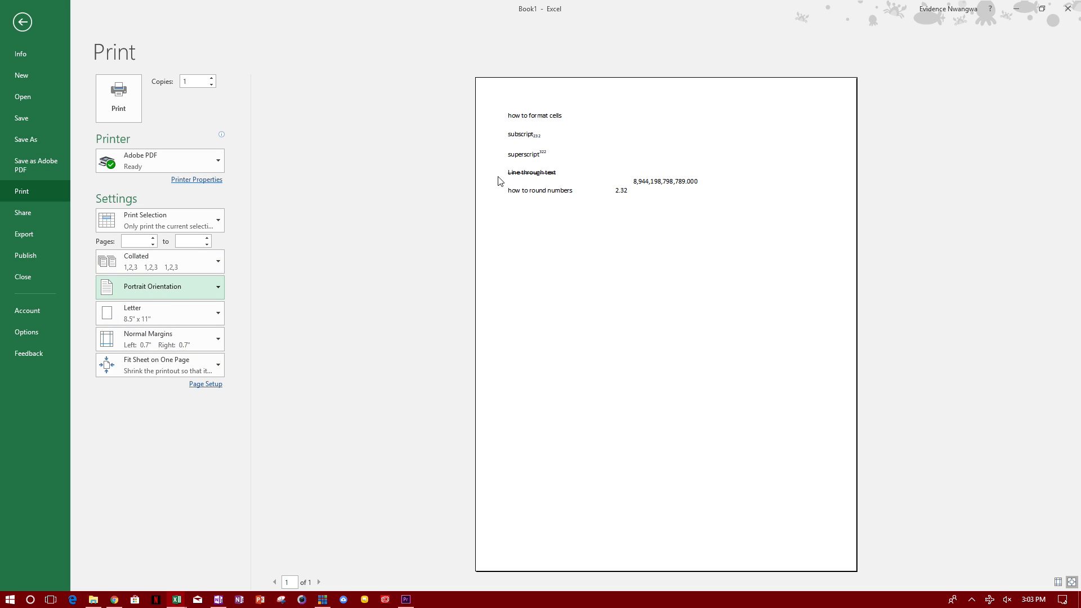
pyautogui.moveTo(604, 304)
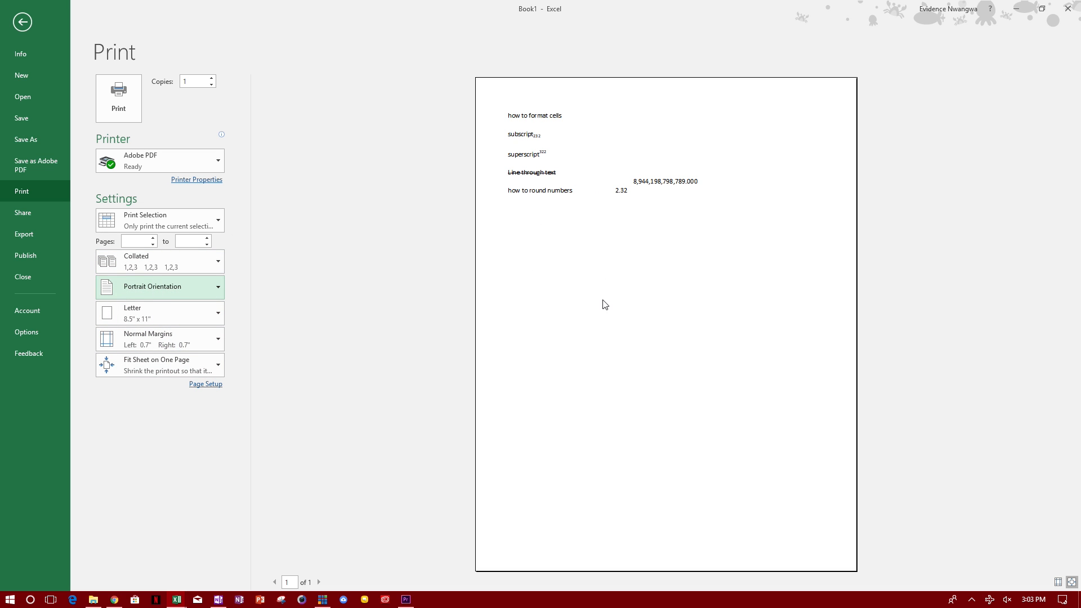
pyautogui.moveTo(621, 314)
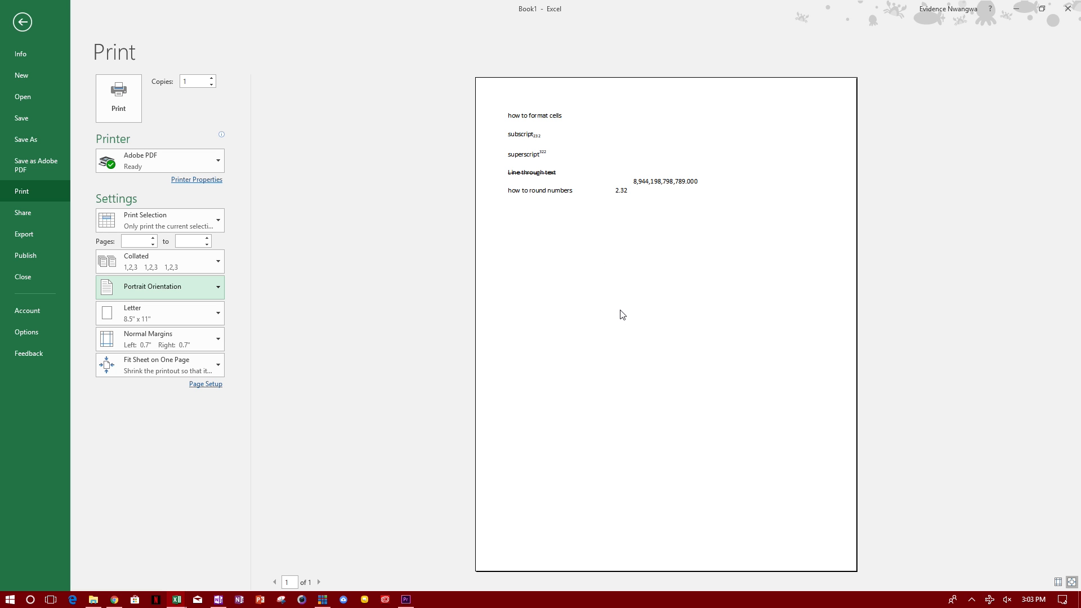
pyautogui.moveTo(605, 309)
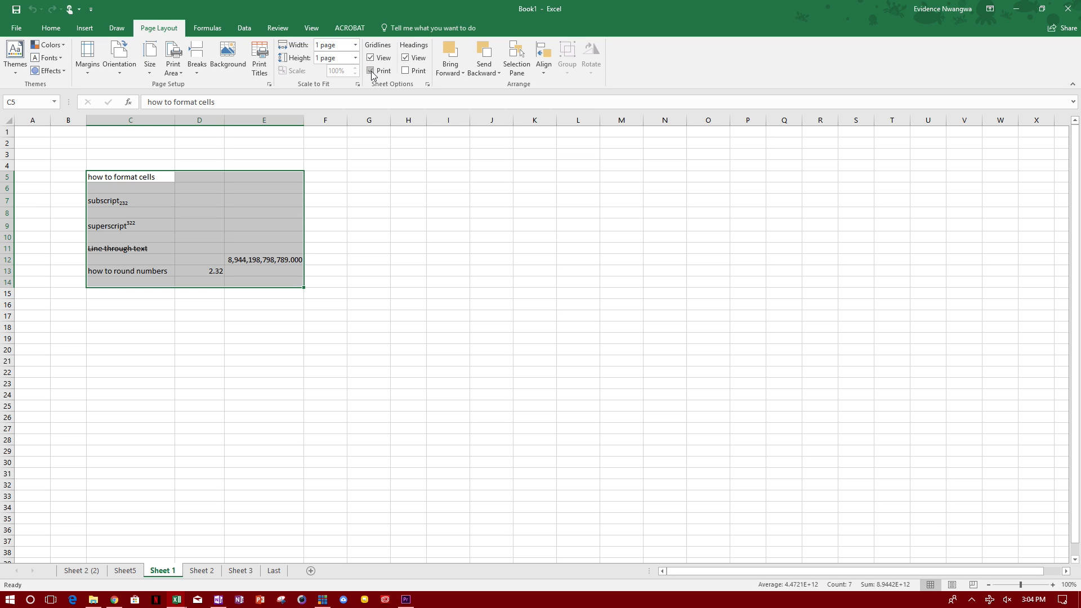
# Step: Tick Print for Gridlines under Page Layout Sheet Options
pyautogui.click(370, 71)
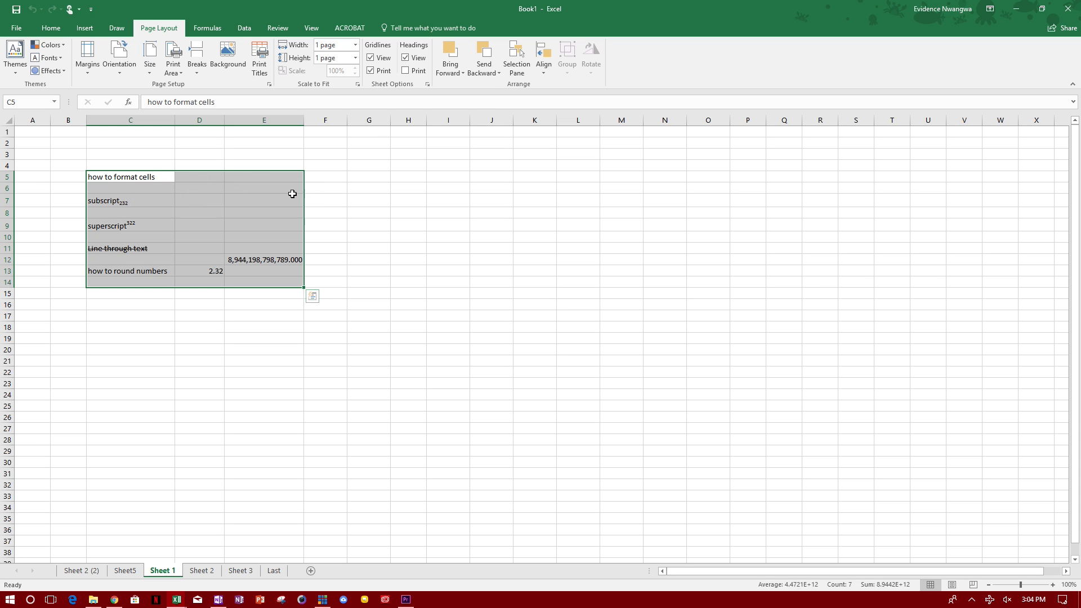
pyautogui.moveTo(381, 240)
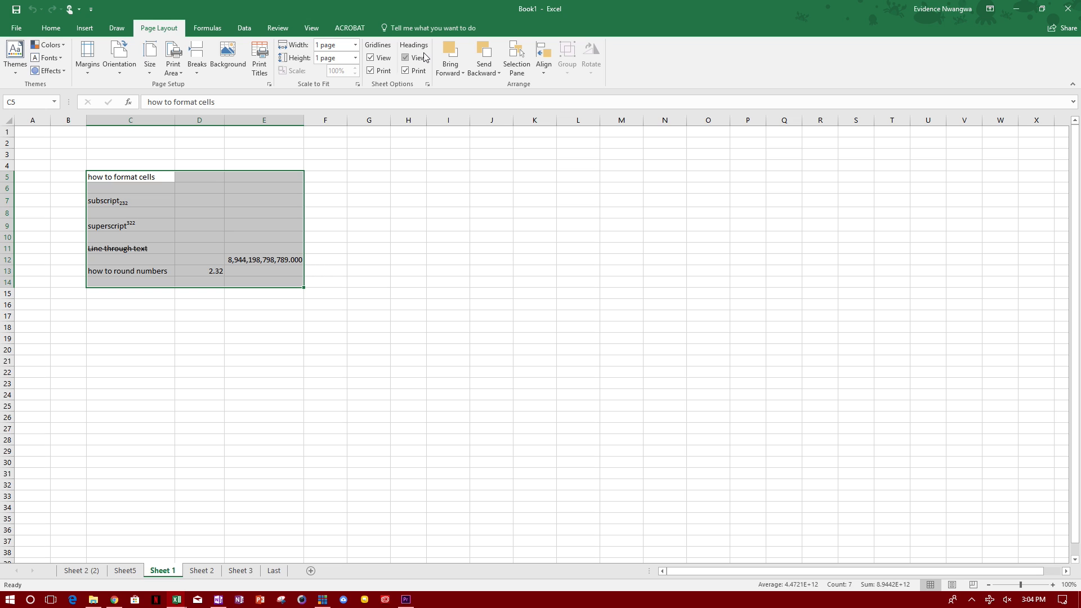
pyautogui.moveTo(414, 58)
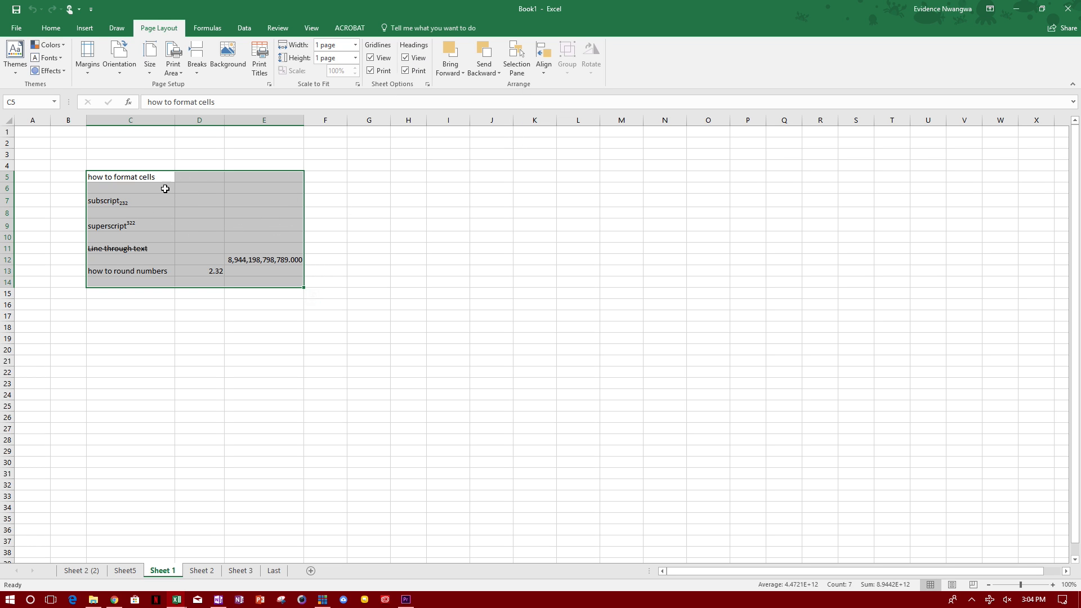
pyautogui.click(16, 28)
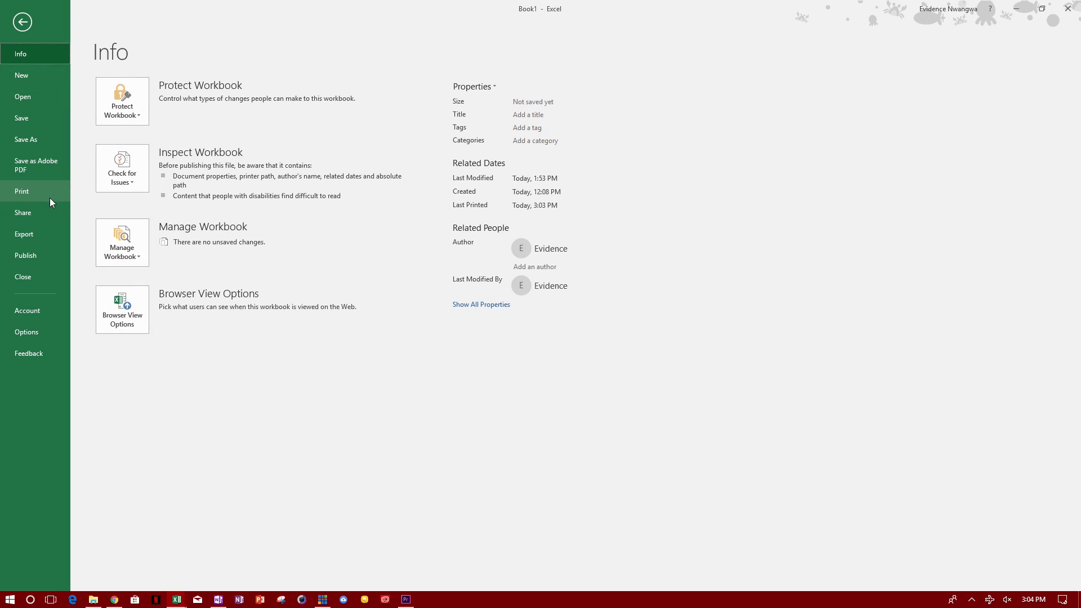
pyautogui.click(21, 191)
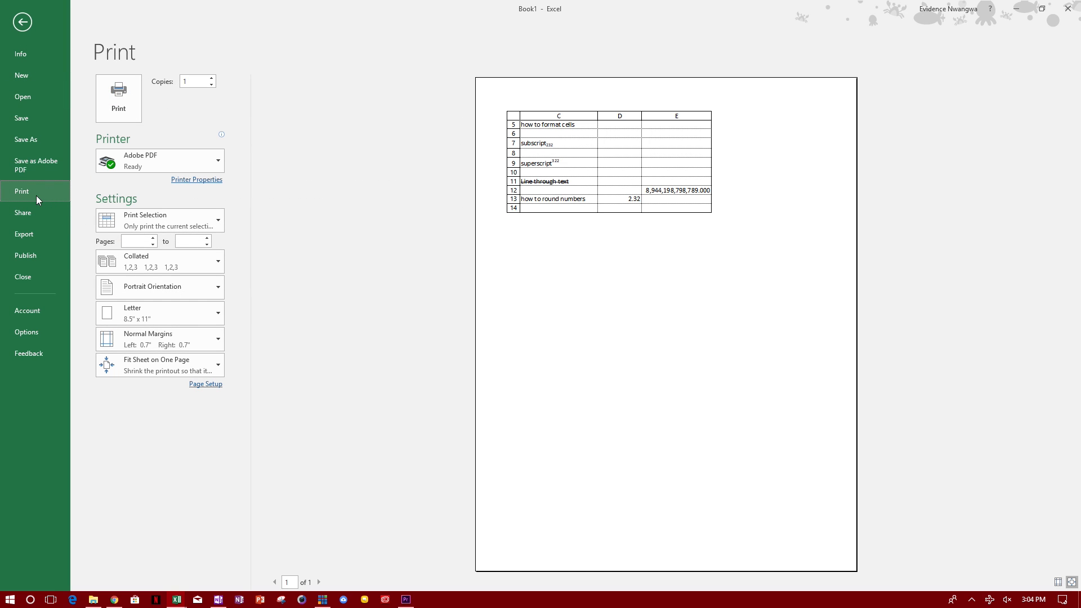
pyautogui.moveTo(683, 110)
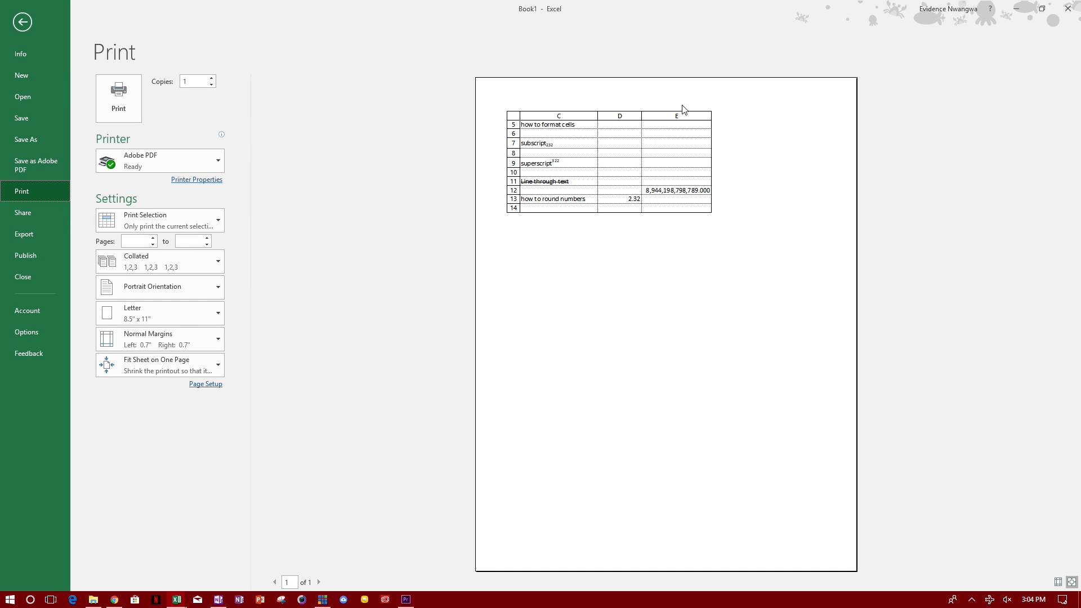
pyautogui.moveTo(530, 125)
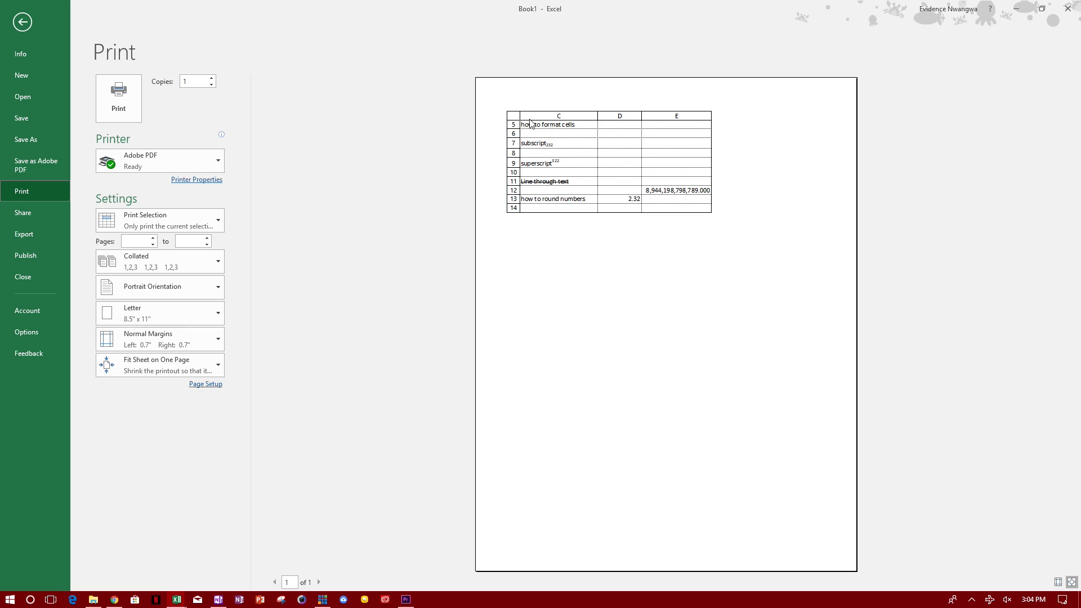
pyautogui.moveTo(637, 293)
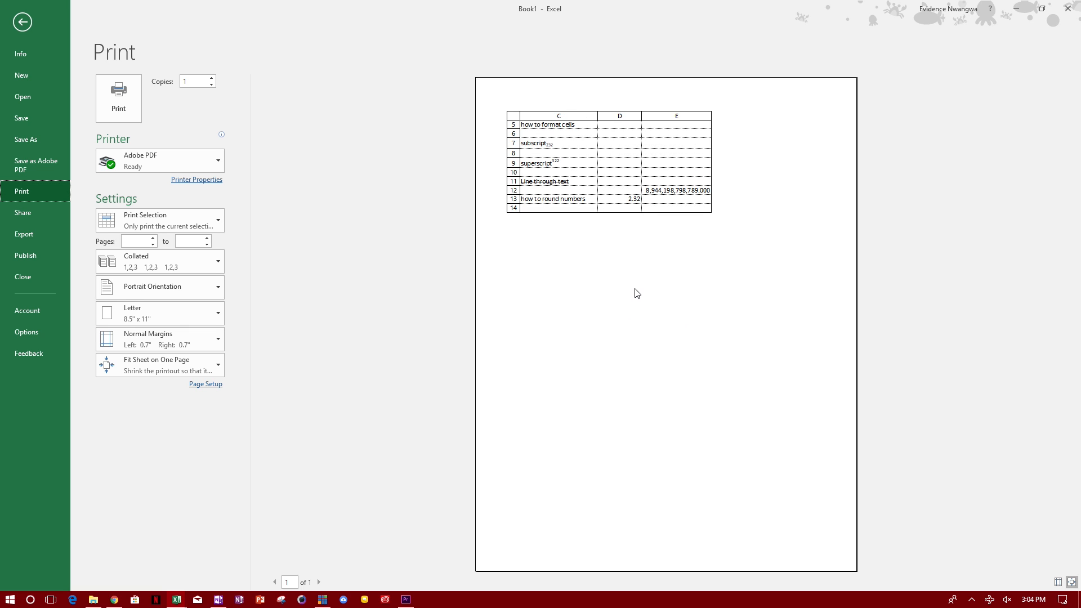
pyautogui.click(22, 22)
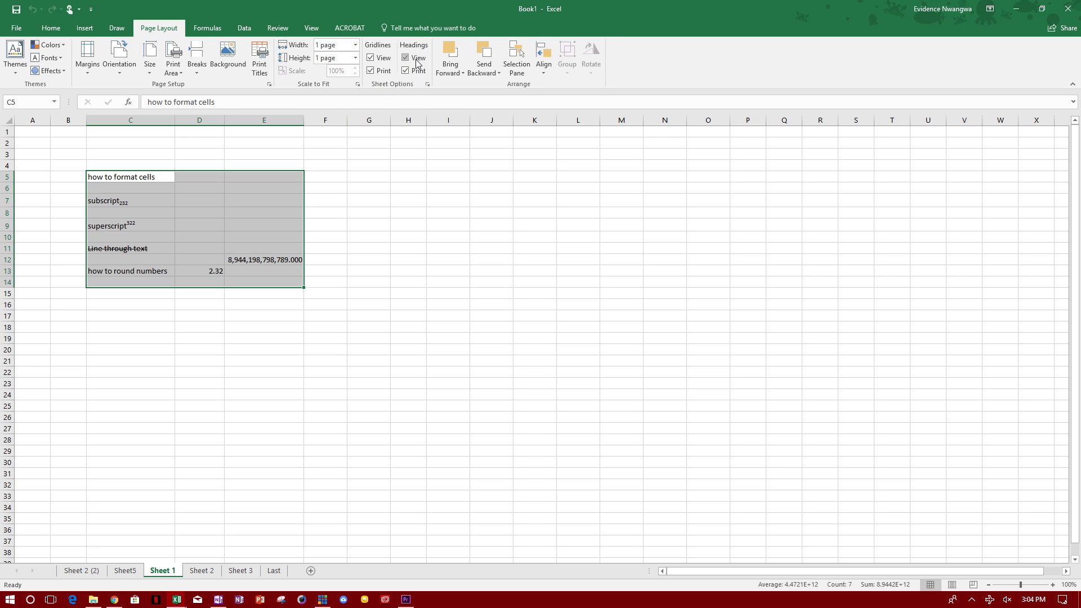
pyautogui.click(405, 58)
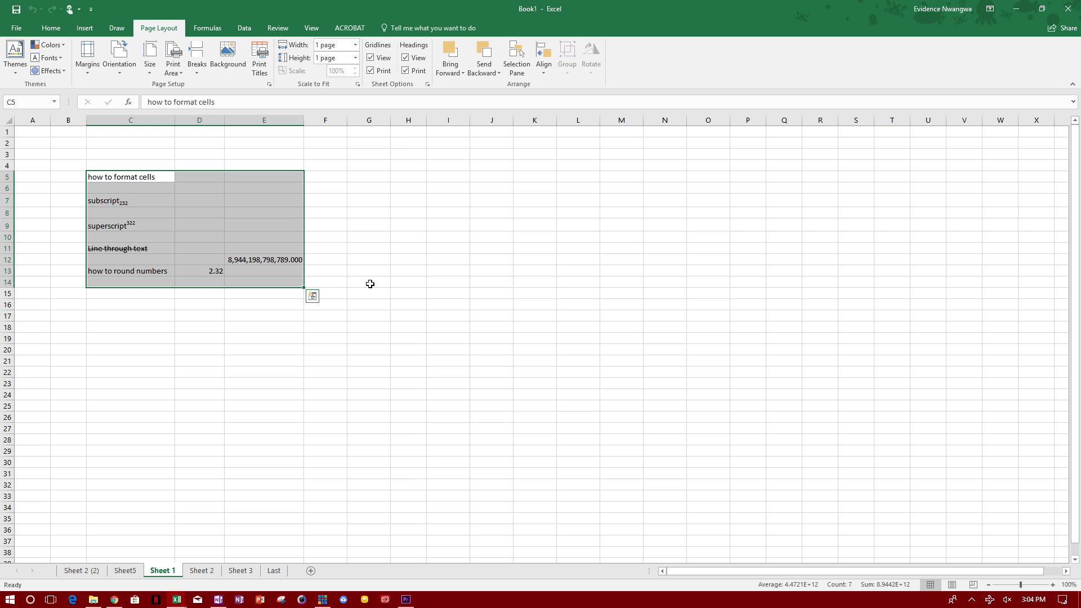